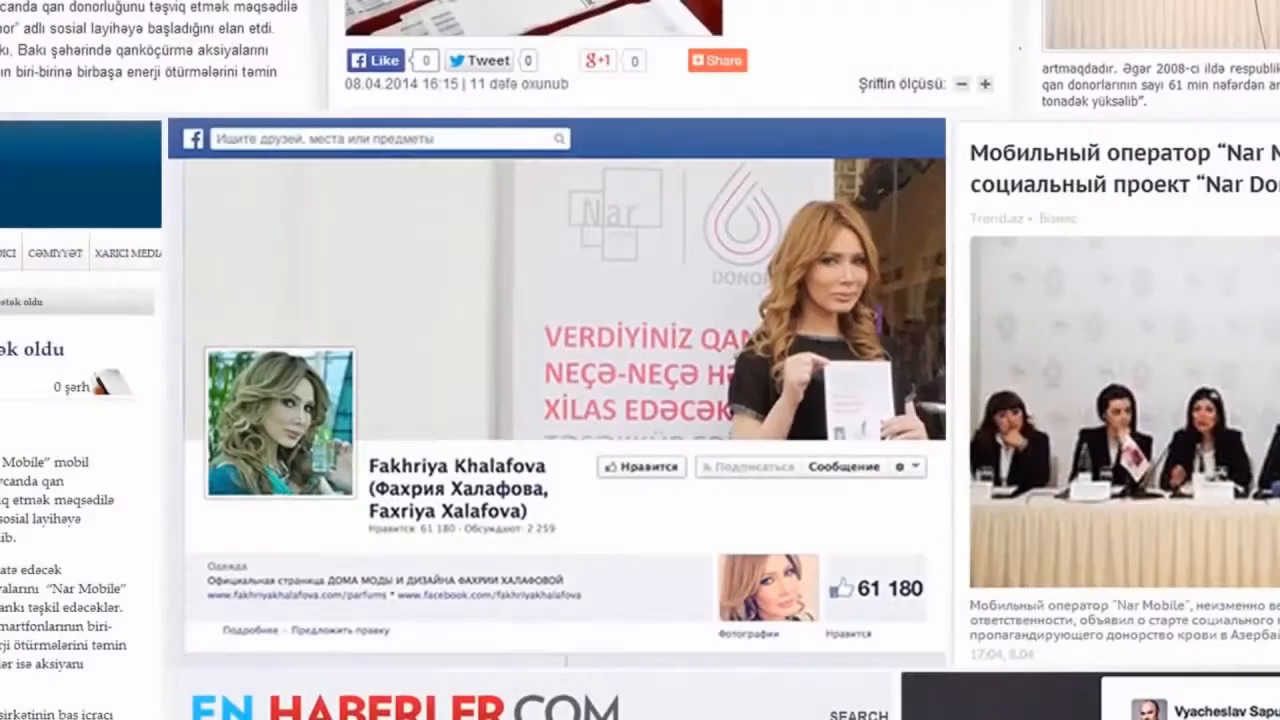
scroll("down", 3)
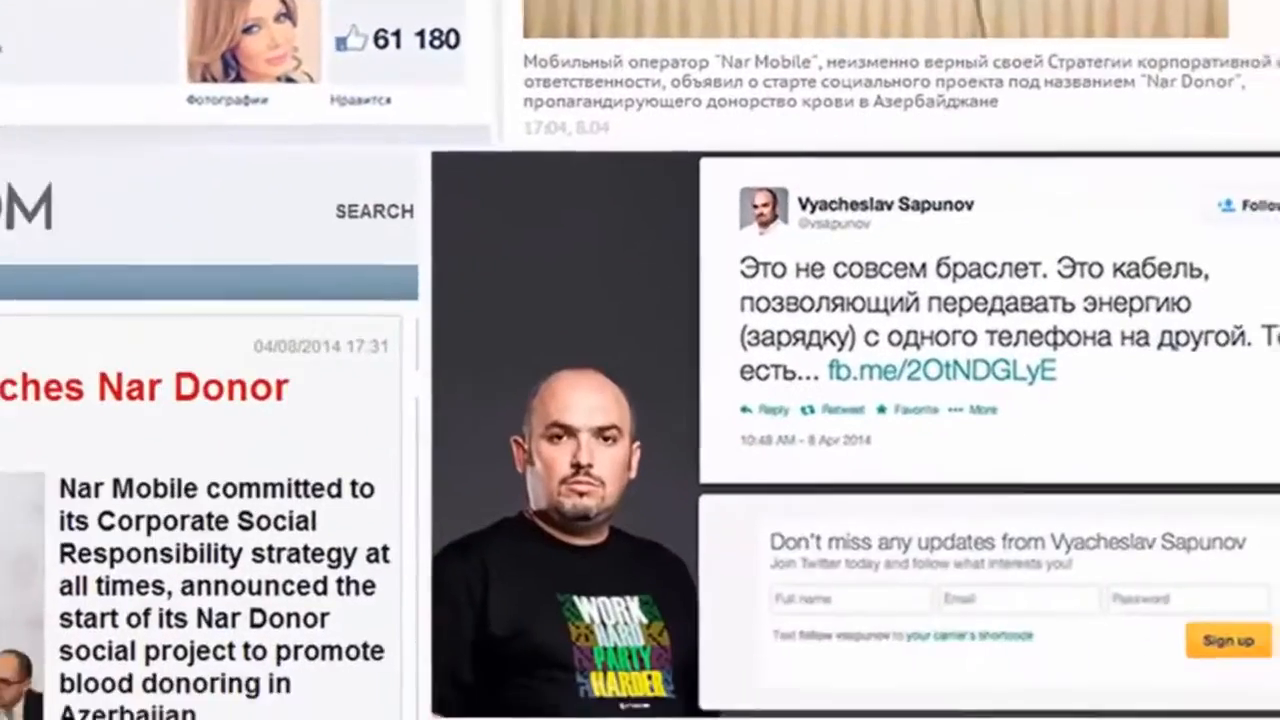